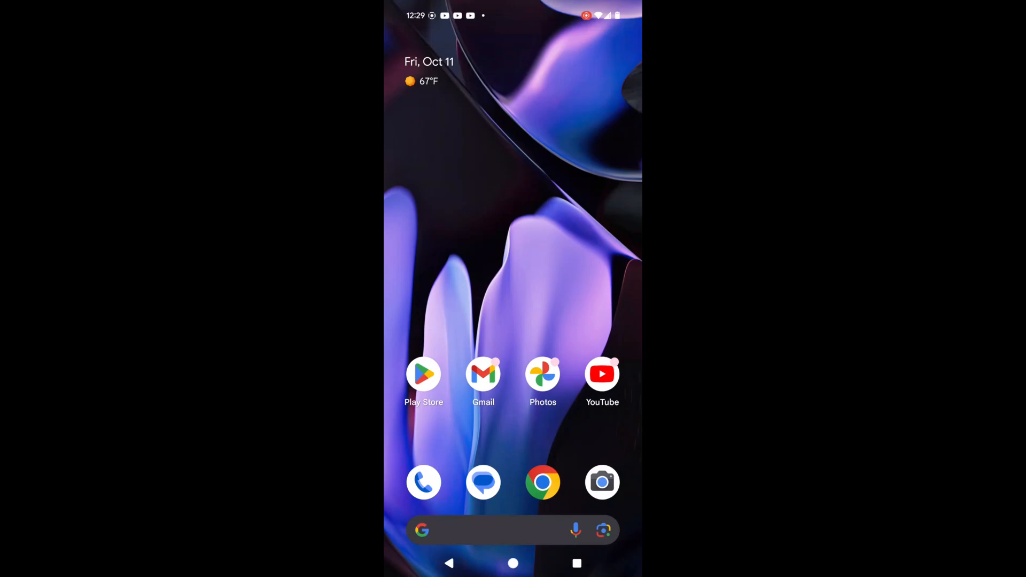
Step: Follow the Doggie texture pack link from the YouTube description and download the 37.57 MB pack
left_click(600, 374)
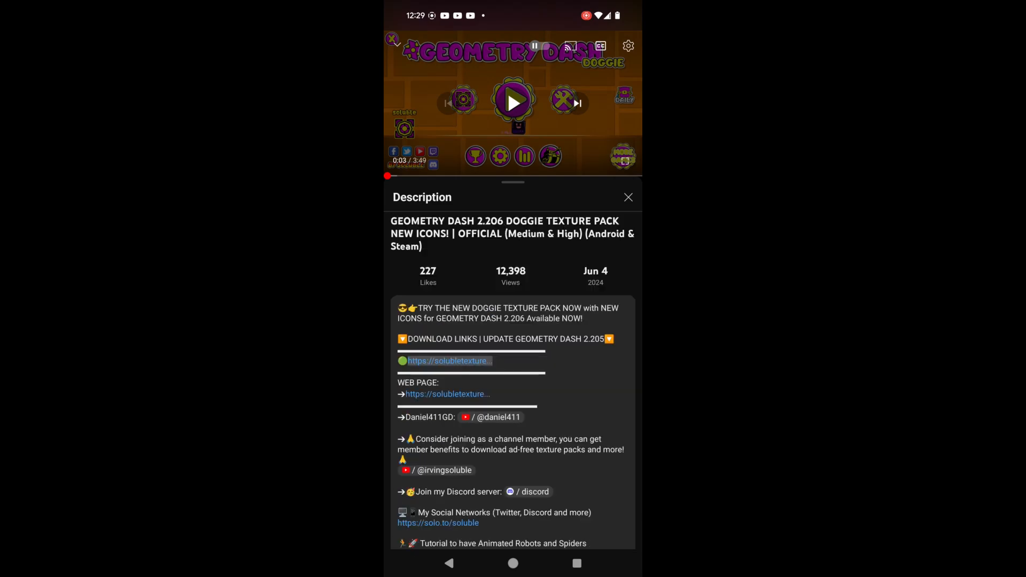
left_click(447, 360)
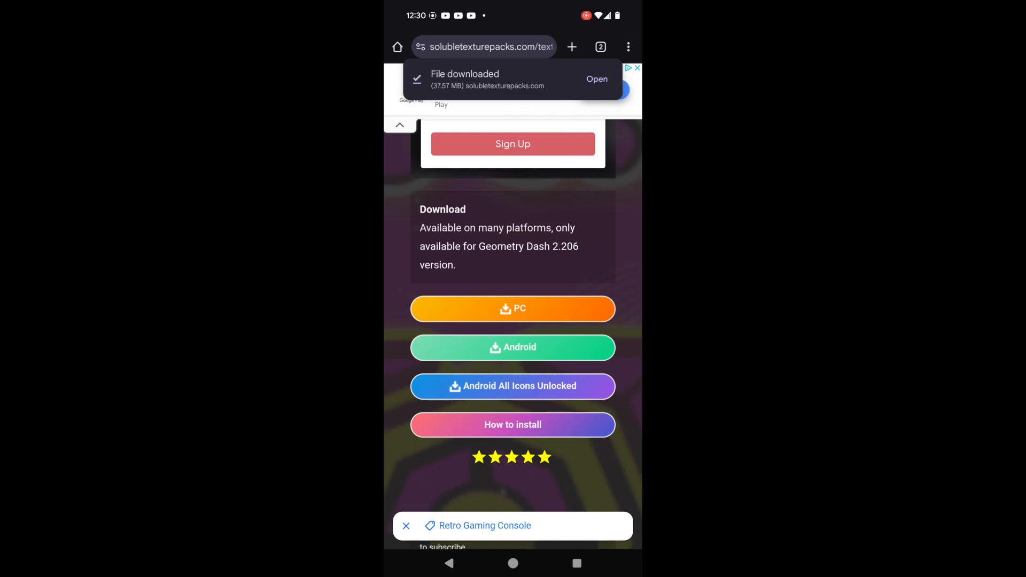
Step: Extract the downloaded Doggie texture pack zip's 1498 files in Files by Google
left_click(597, 78)
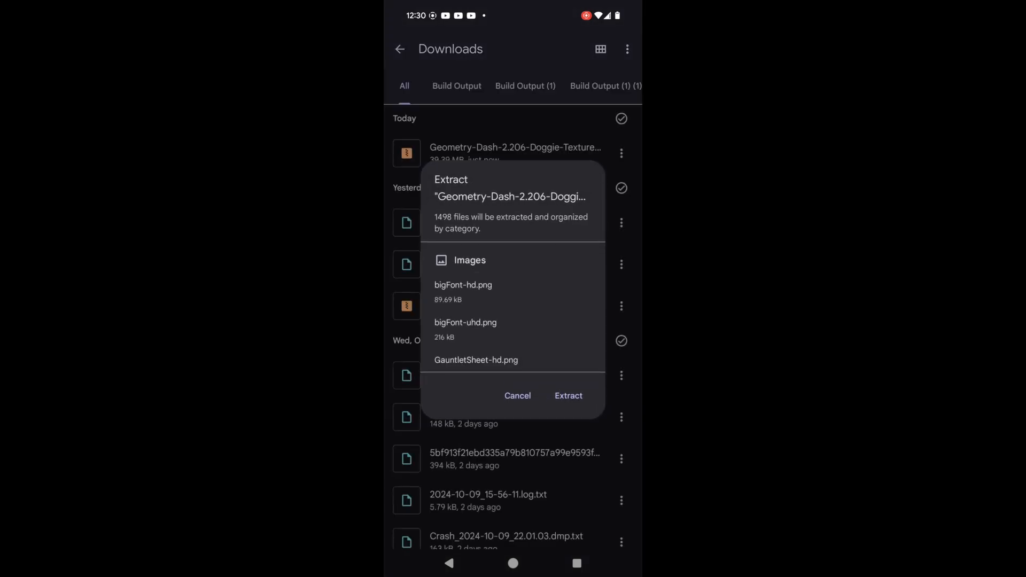
left_click(568, 395)
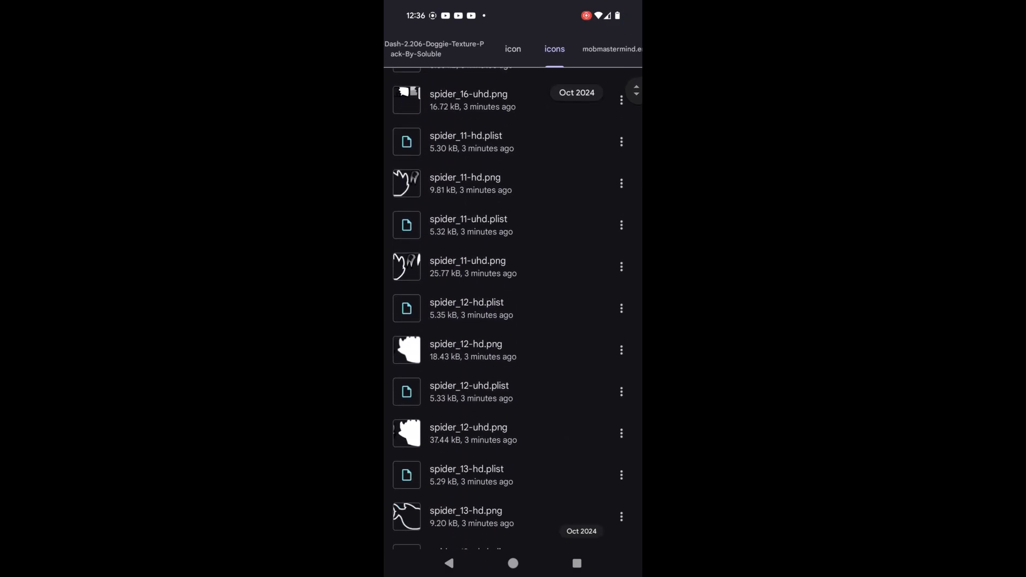
Step: Copy selected player icon files from the pack's icons folder into hiimjustin000.more_icons
scroll("down", 3)
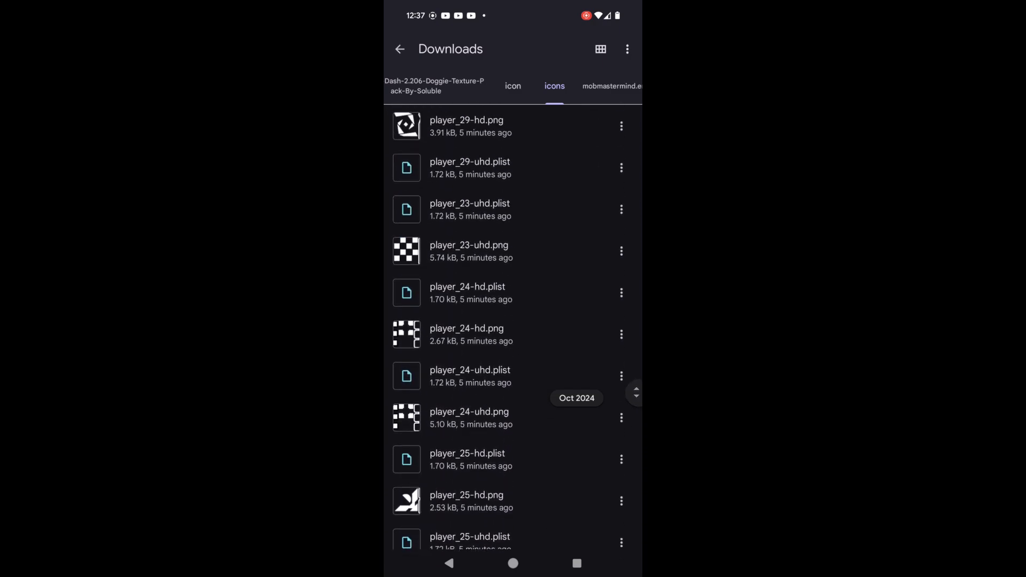
scroll("down", 3)
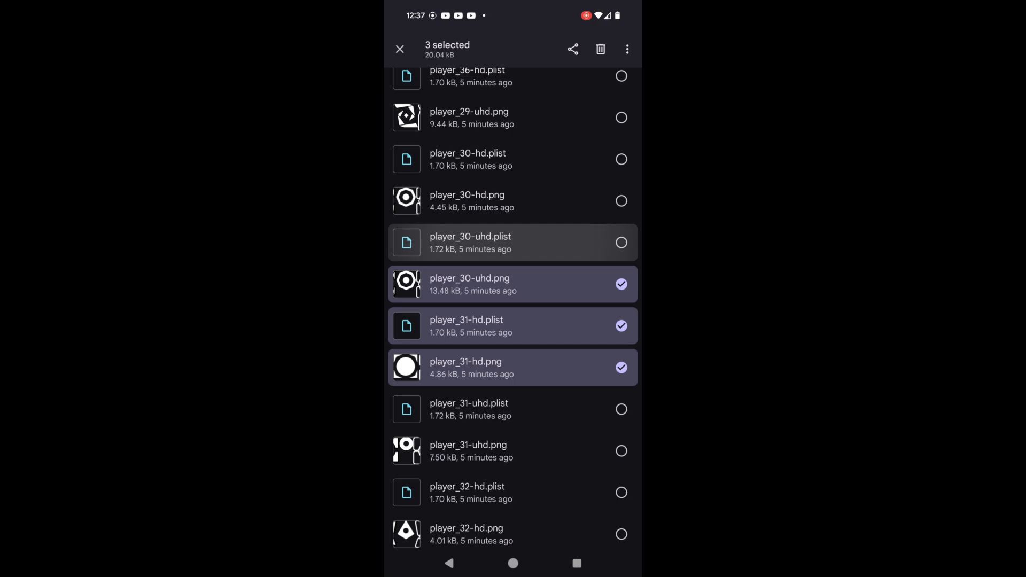
left_click(512, 243)
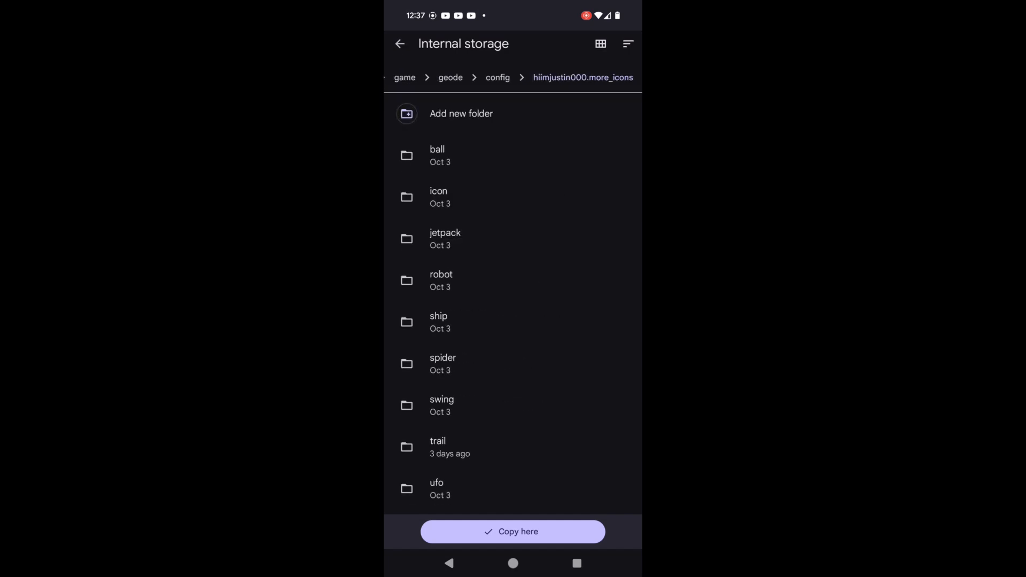
left_click(512, 531)
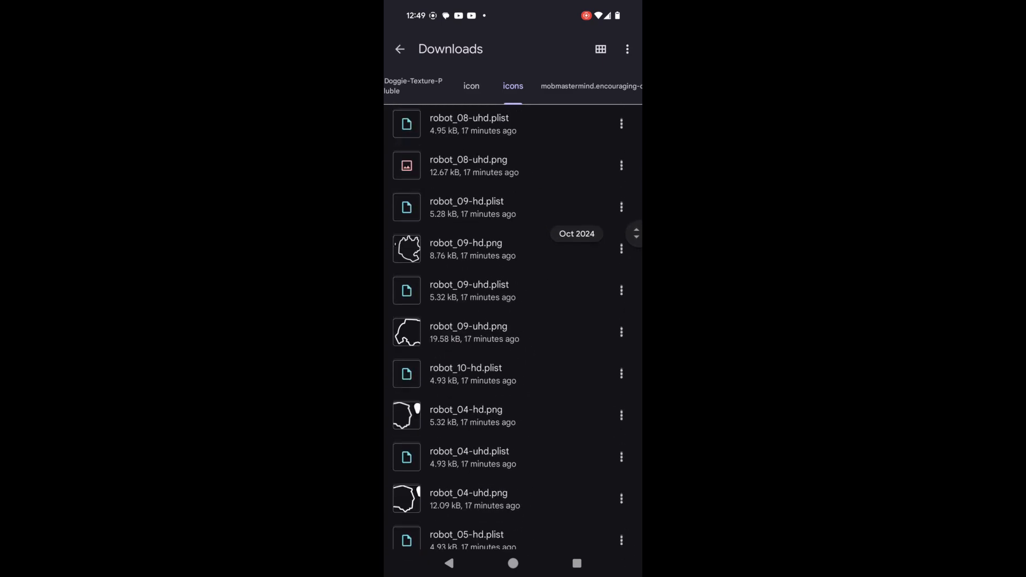
Step: Find robot_13-uhd.png by searching robot_13 and load it into GD Splitter
scroll("down", 3)
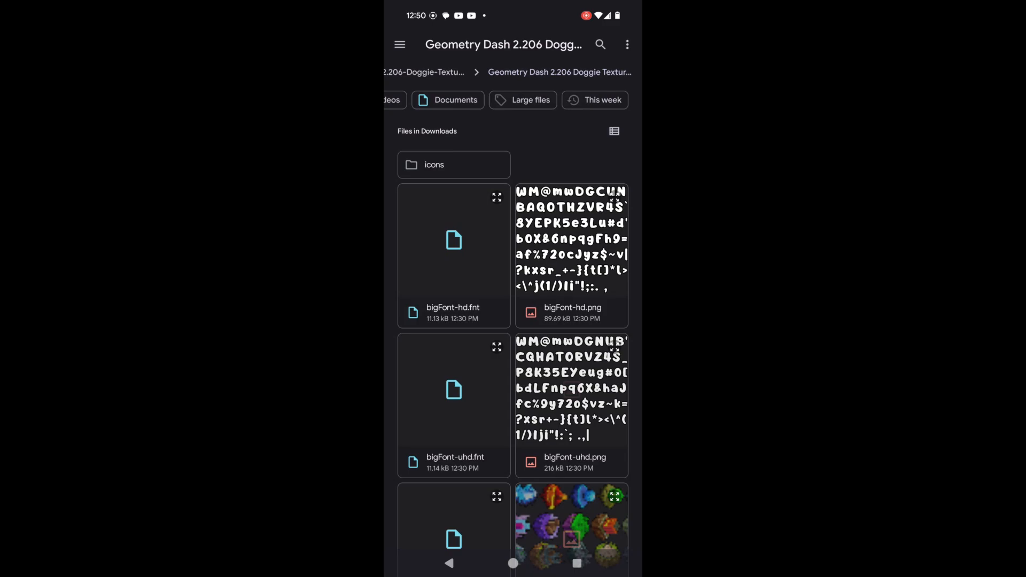
type("robot_13")
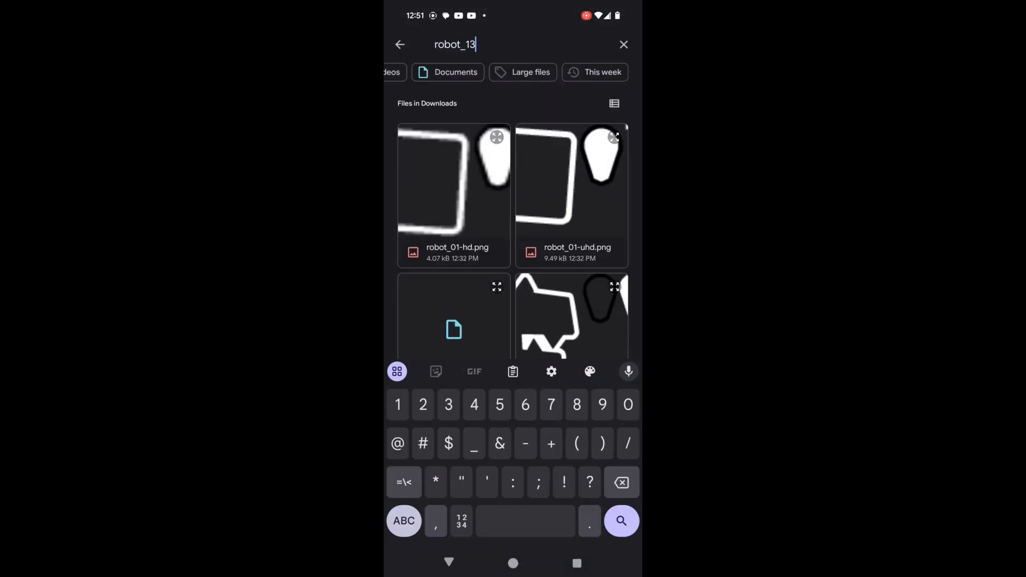
type("-")
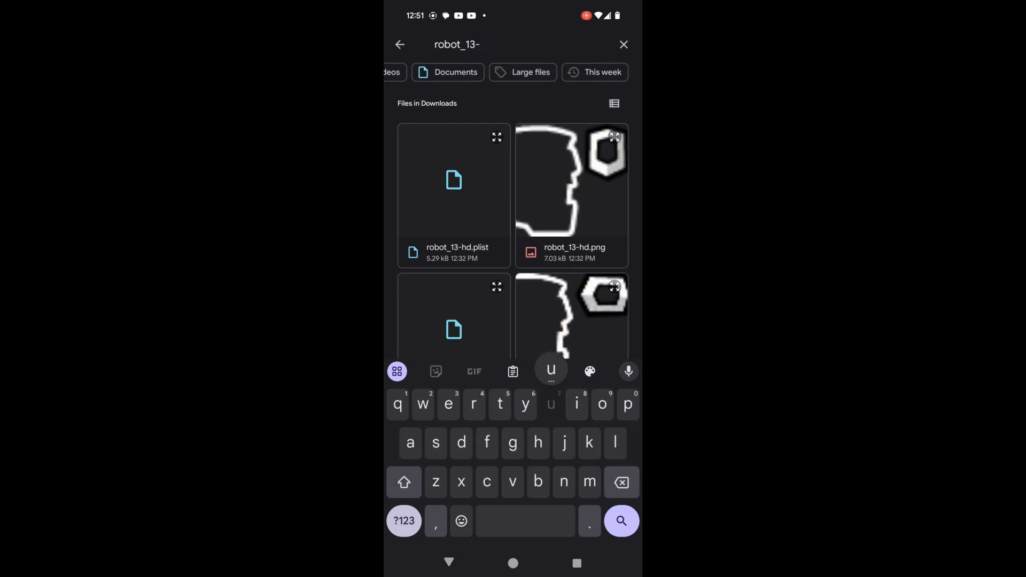
type("hd")
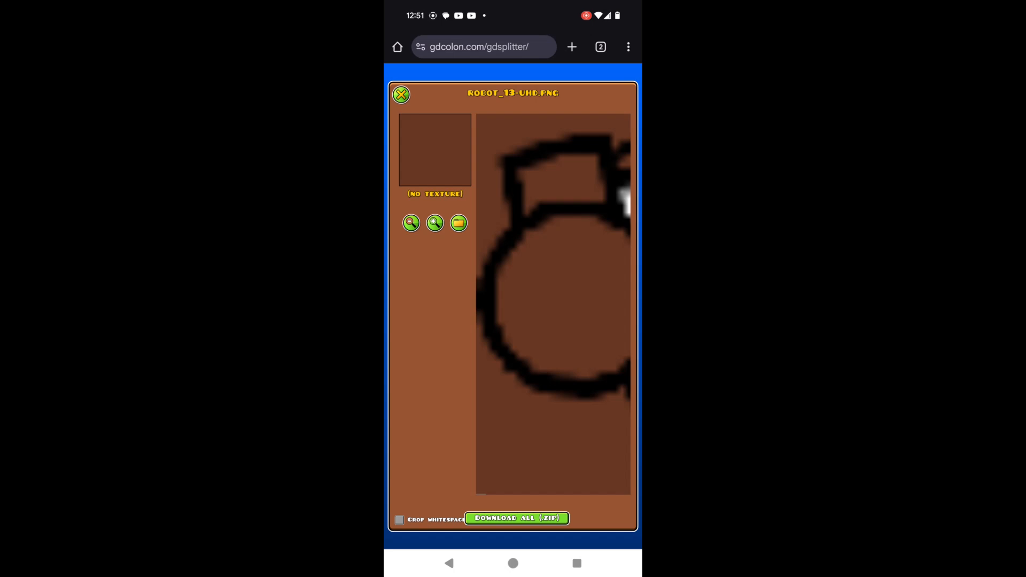
Step: Download all split robot_13-uhd pieces as robot_13-uhd.zip
left_click(516, 517)
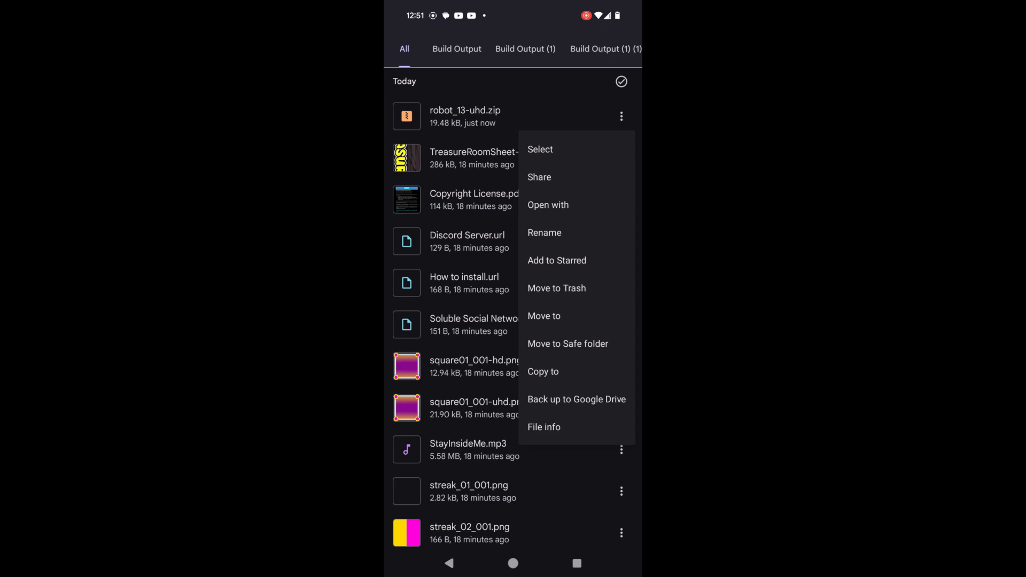
Step: Copy robot_13-uhd.zip into the More Icons config's robot folder, then return to com.geode.launcher
left_click(542, 372)
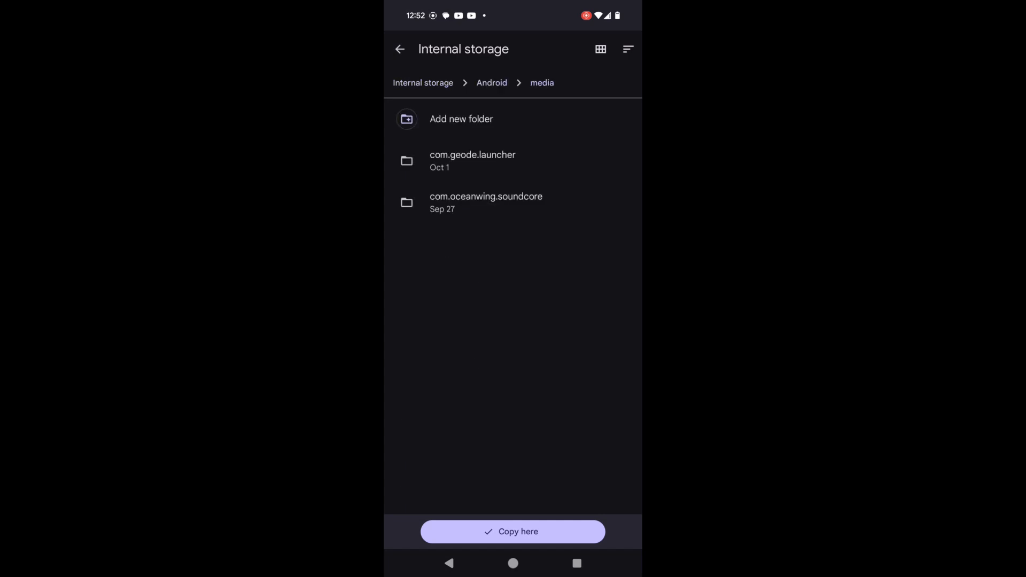
left_click(472, 160)
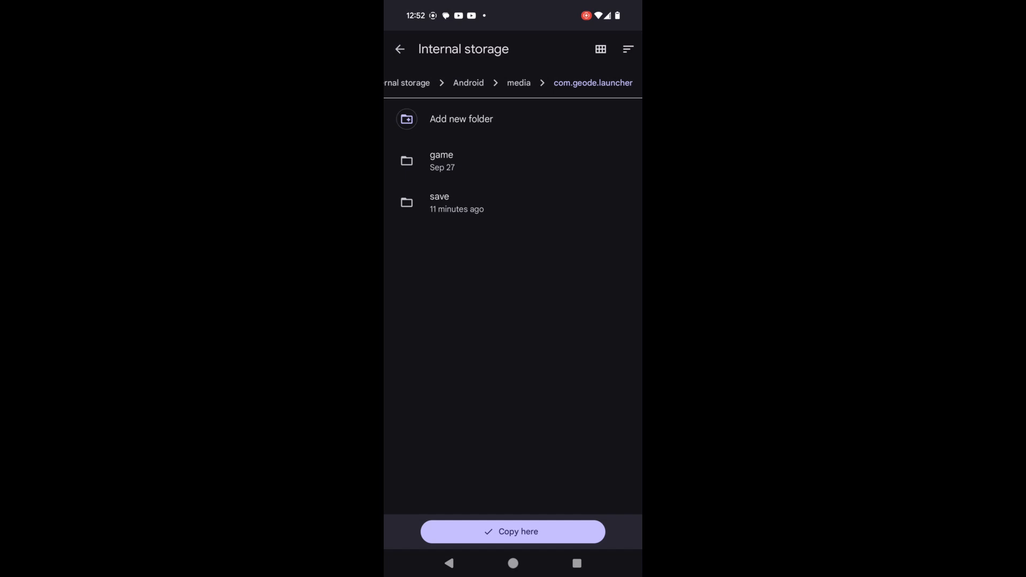
left_click(442, 160)
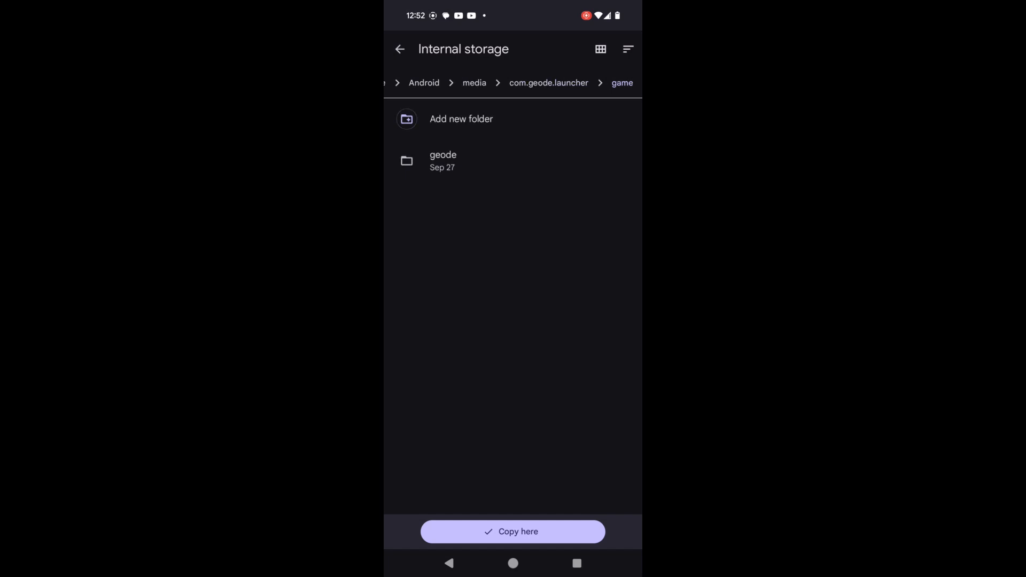
left_click(443, 161)
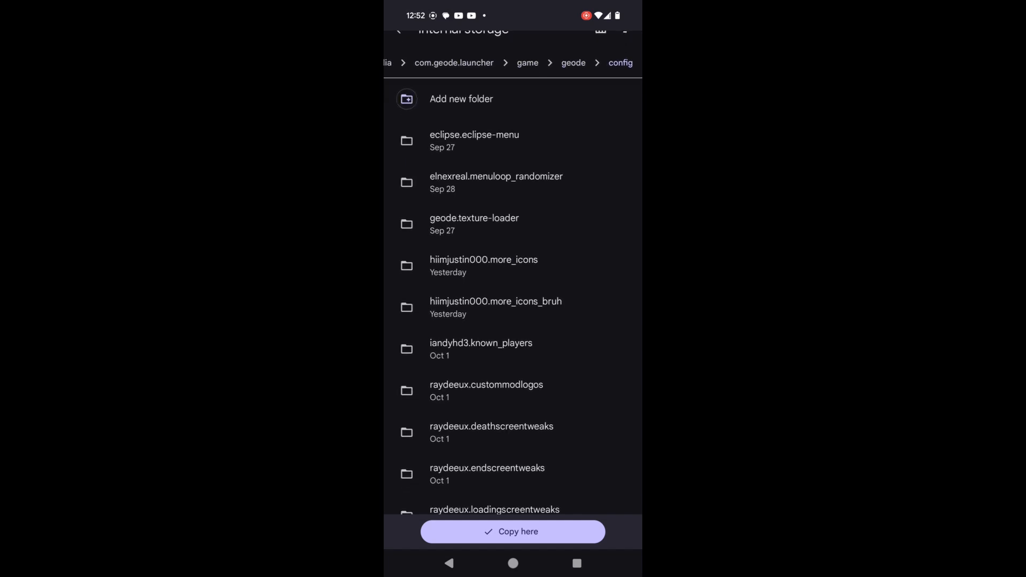
left_click(483, 267)
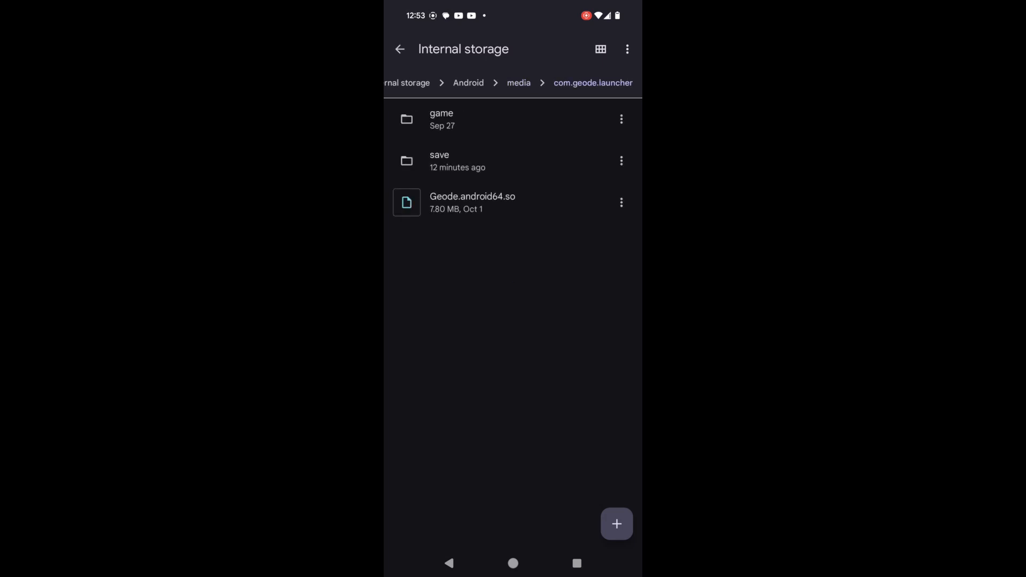
left_click(441, 119)
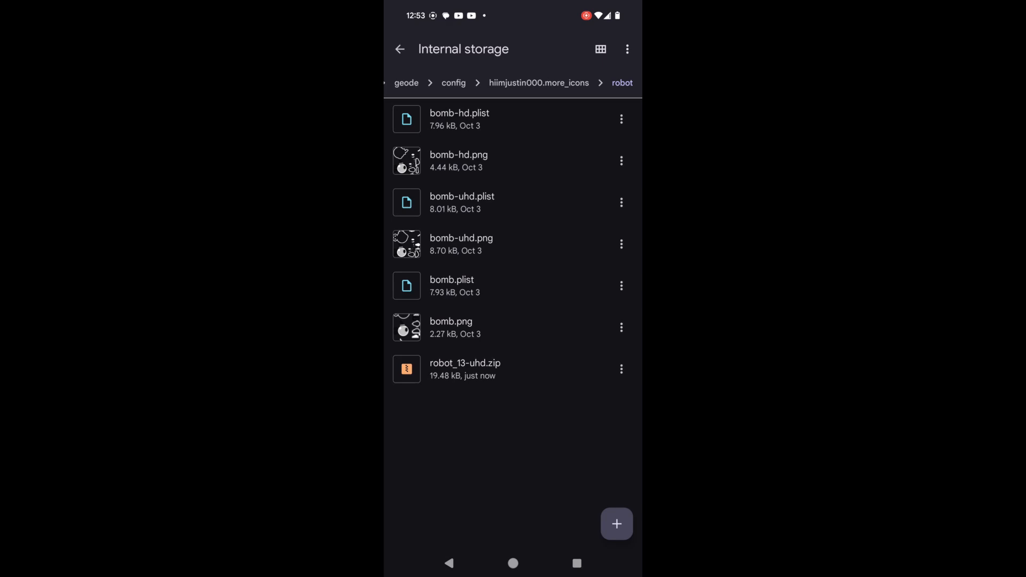
Step: Extract robot_13-uhd.zip into its own robot_13-uhd folder and confirm the rename
left_click(620, 368)
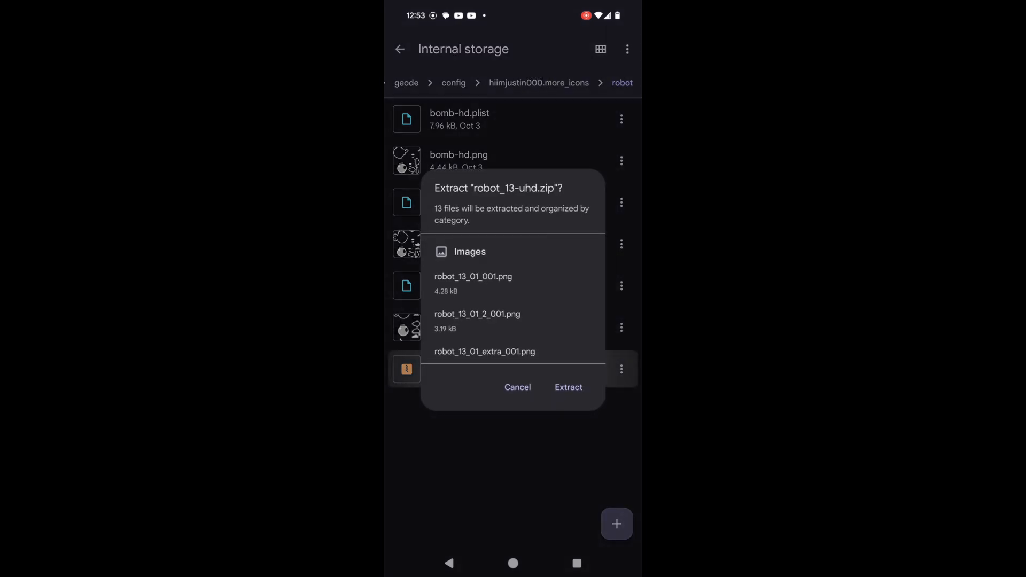
left_click(567, 387)
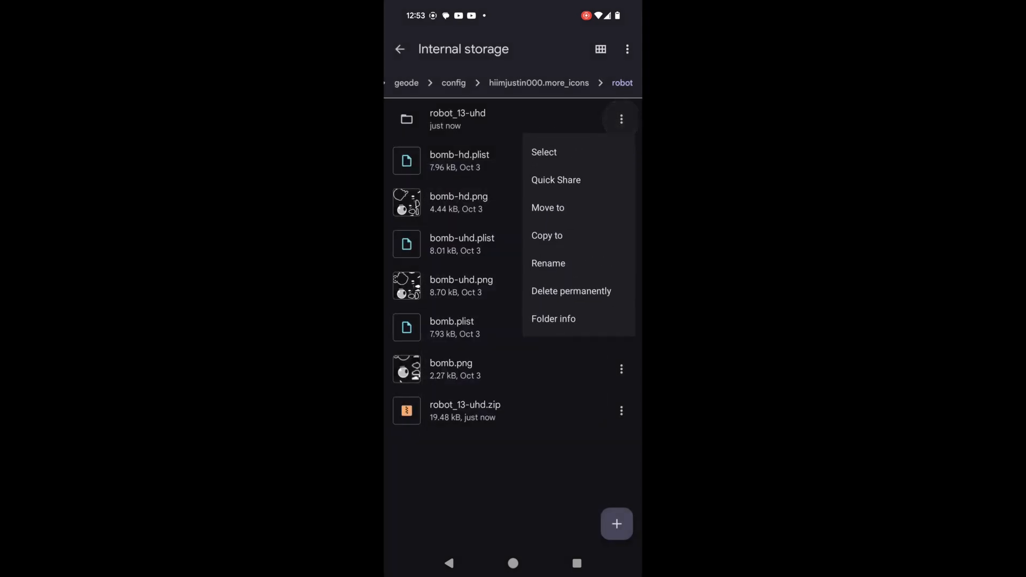
left_click(547, 263)
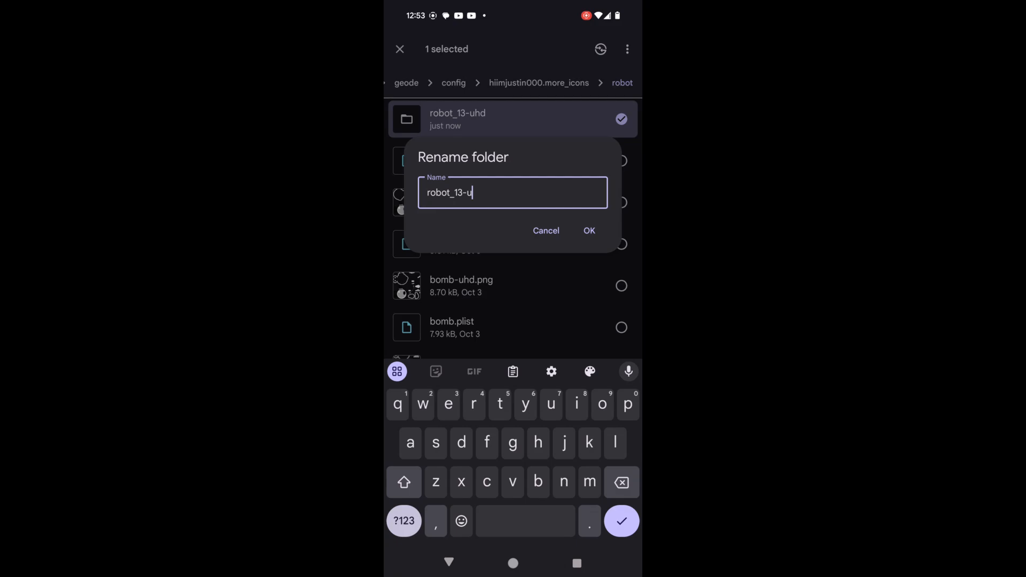
left_click(588, 230)
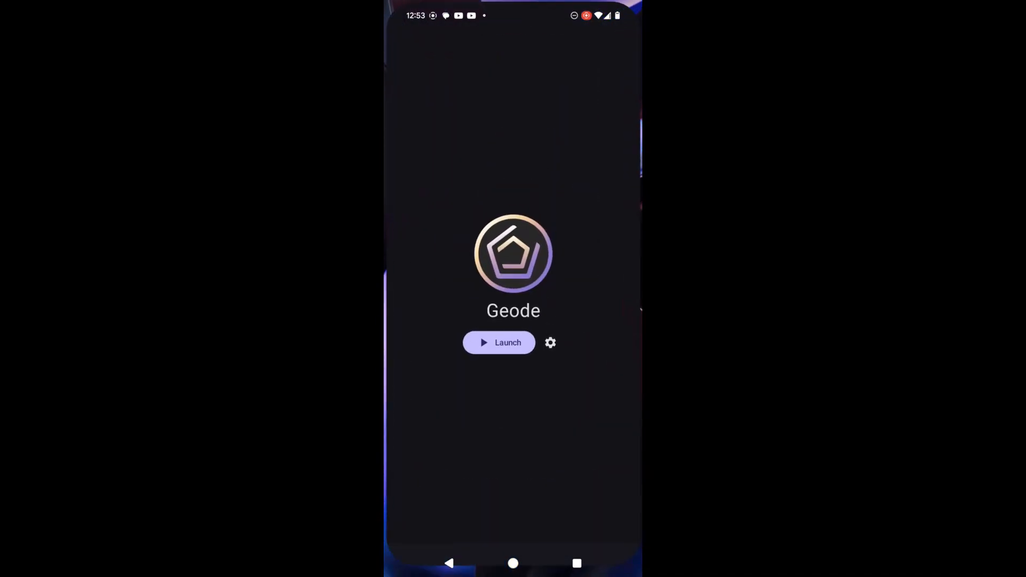
Step: Launch Geometry Dash with mods and select a custom robot icon in the icon kit
left_click(499, 342)
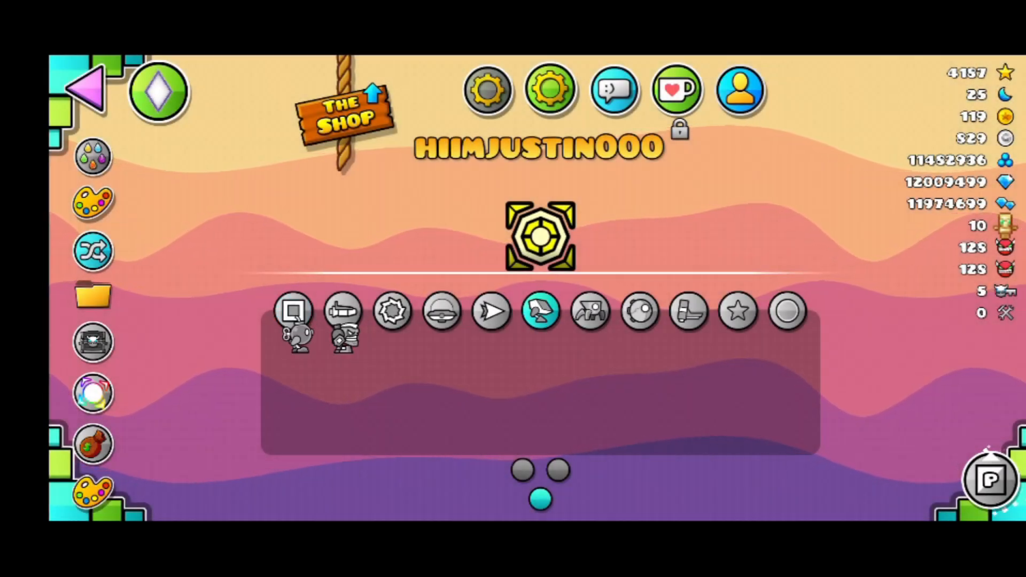
left_click(343, 327)
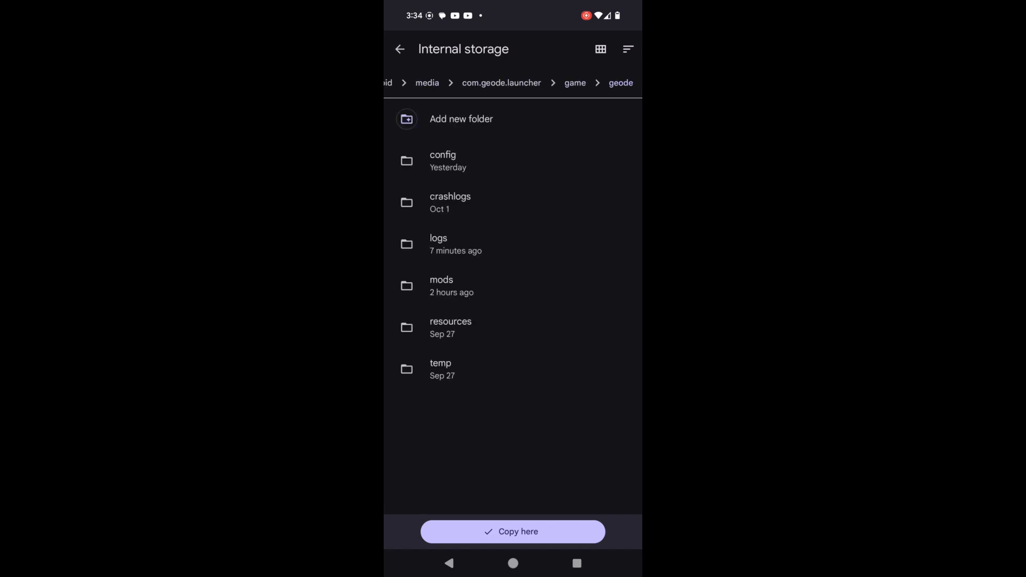
Step: Set the copy destination to the More Icons config's trail folder for the custom trail
left_click(442, 161)
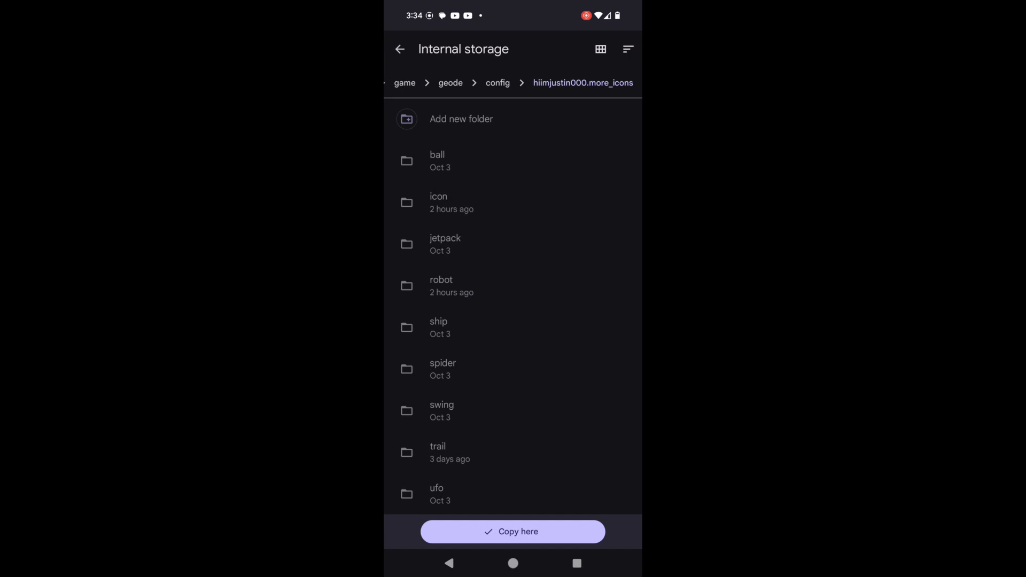
left_click(513, 531)
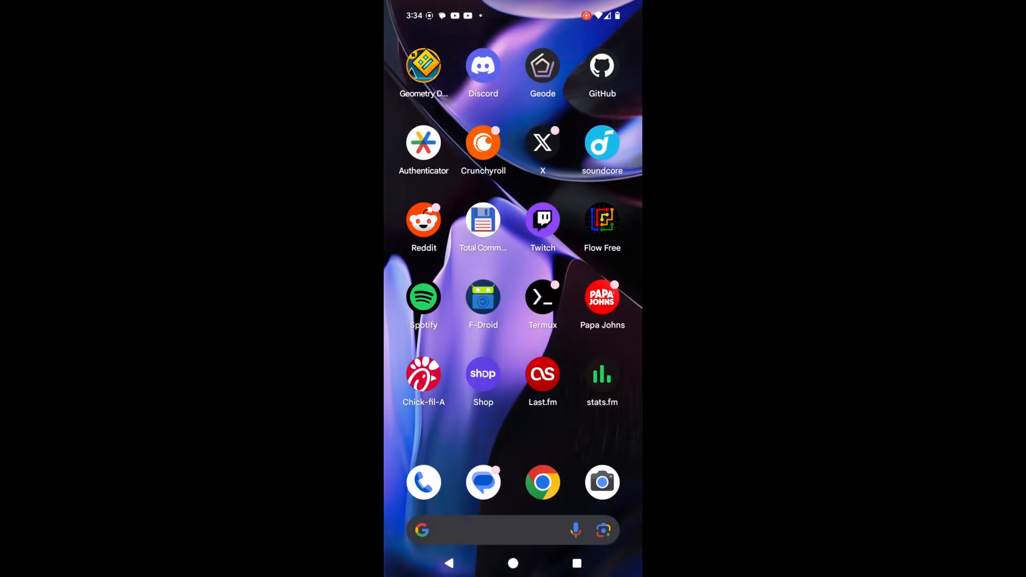
Step: Relaunch via Geode, view the custom STREAK_02_001 trail's details, and dismiss the EditorMusic message
left_click(542, 66)
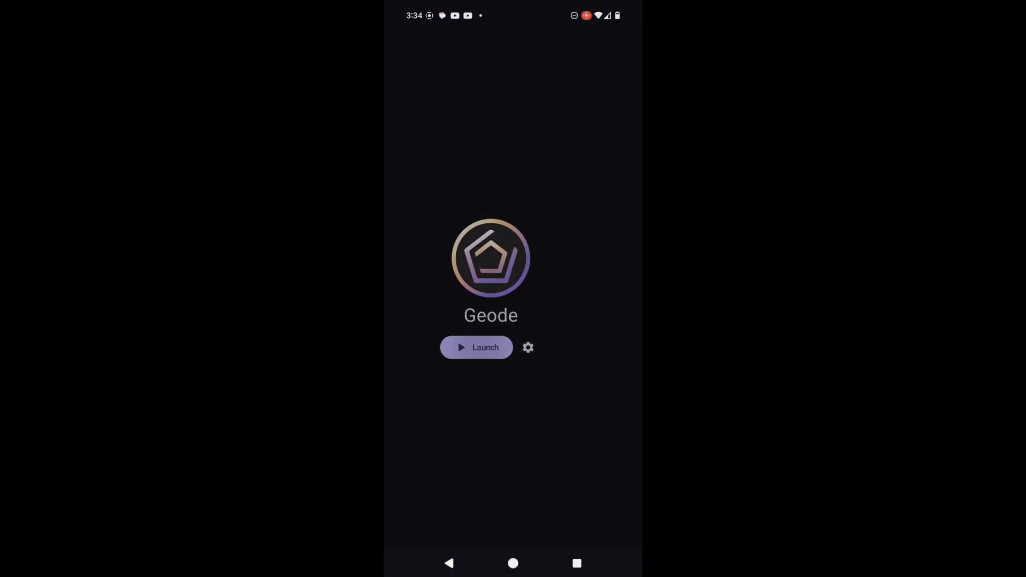
left_click(476, 348)
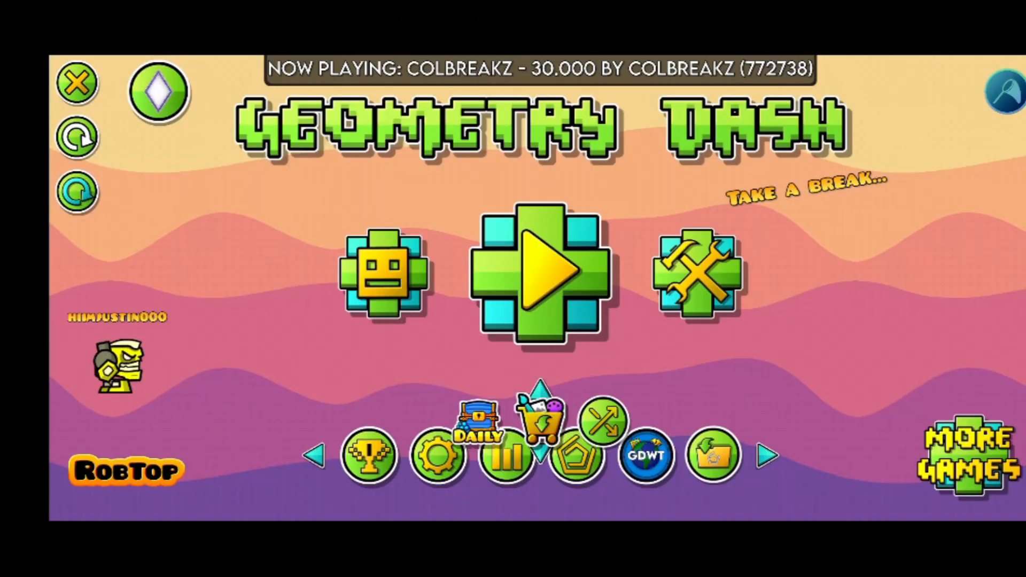
left_click(384, 274)
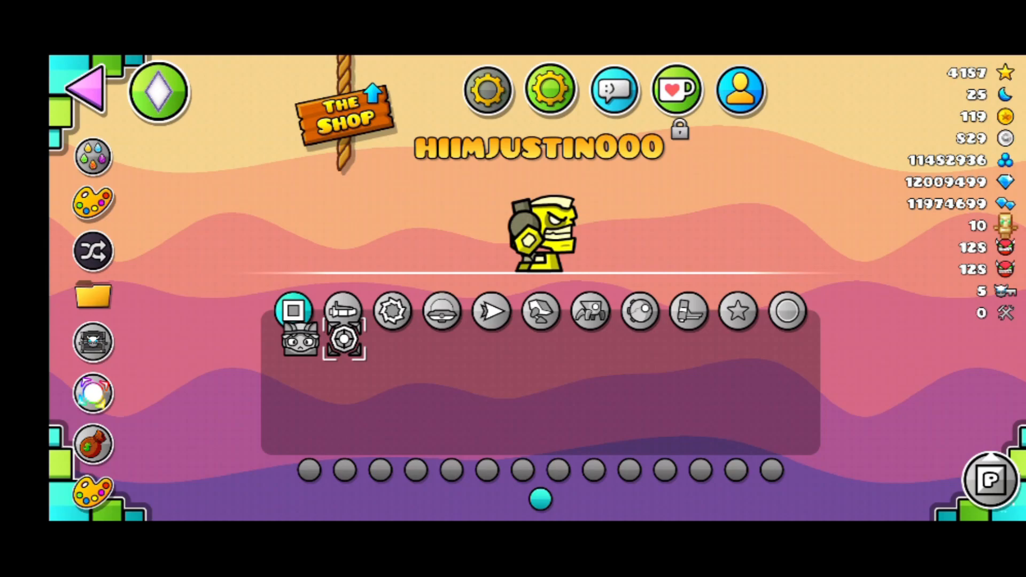
left_click(738, 311)
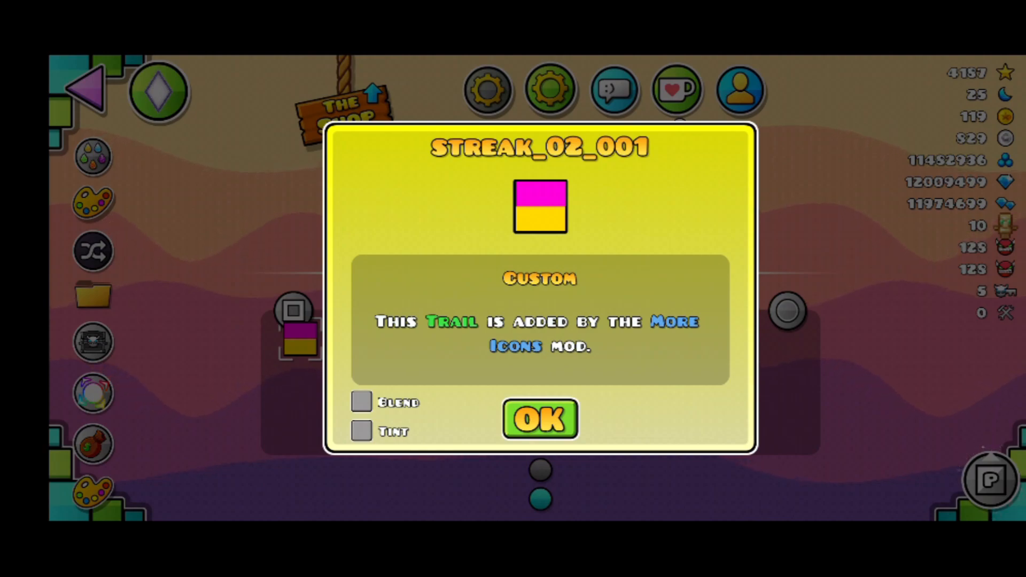
left_click(538, 419)
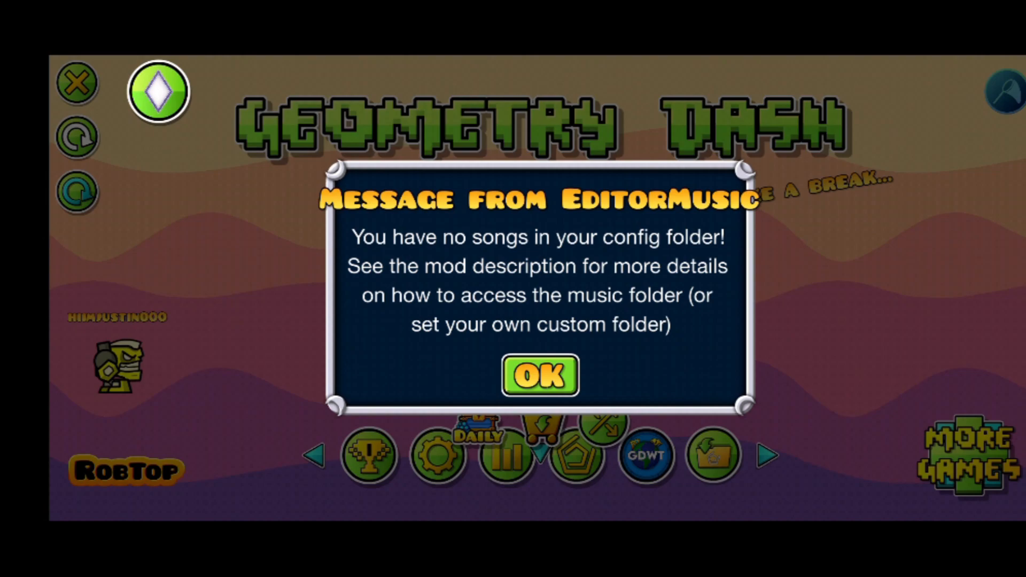
left_click(539, 375)
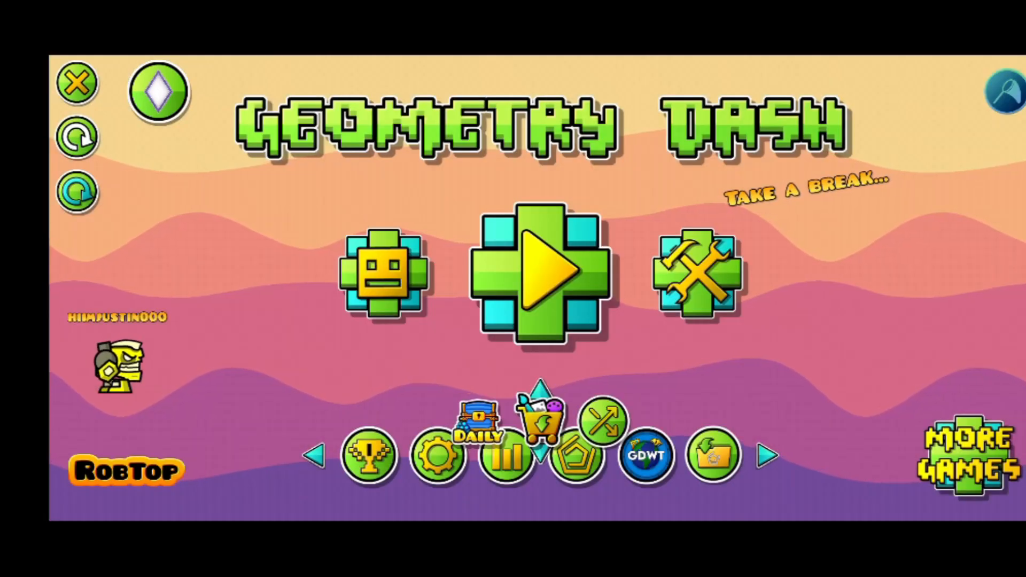